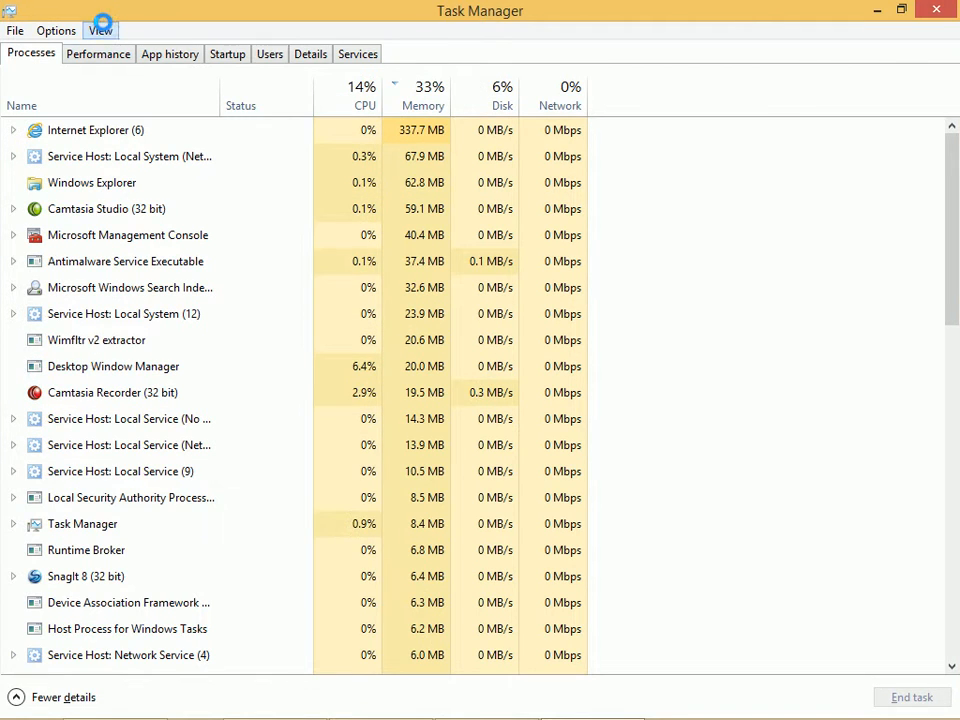
- Switch Task Manager to the compact Fewer details view listing only running apps
click(130, 156)
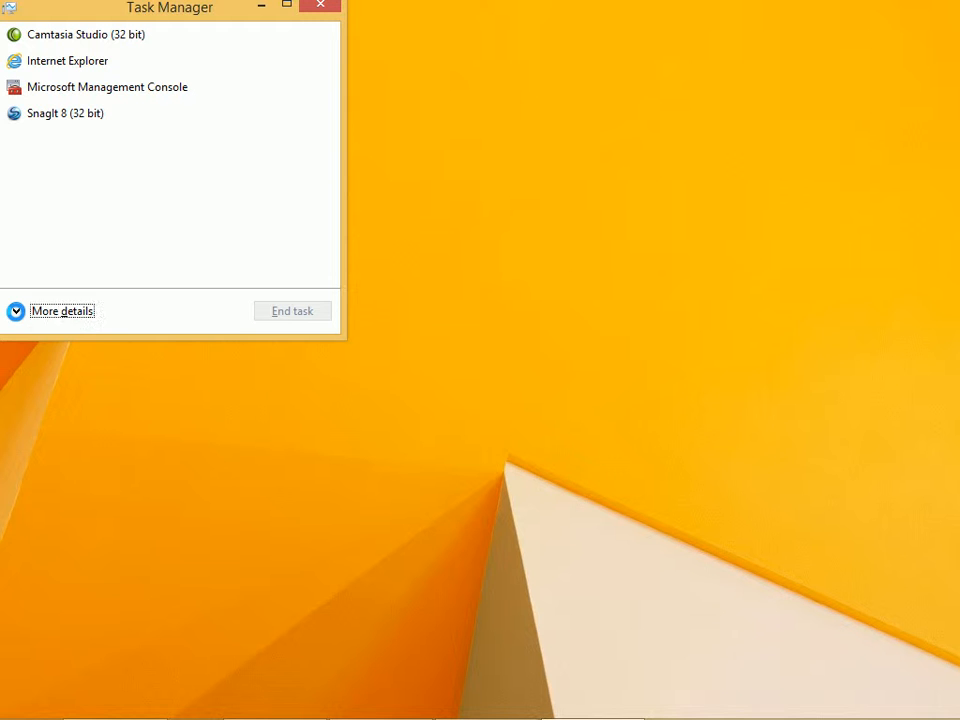
- Return to More details view and show the Performance CPU utilization graph
click(62, 310)
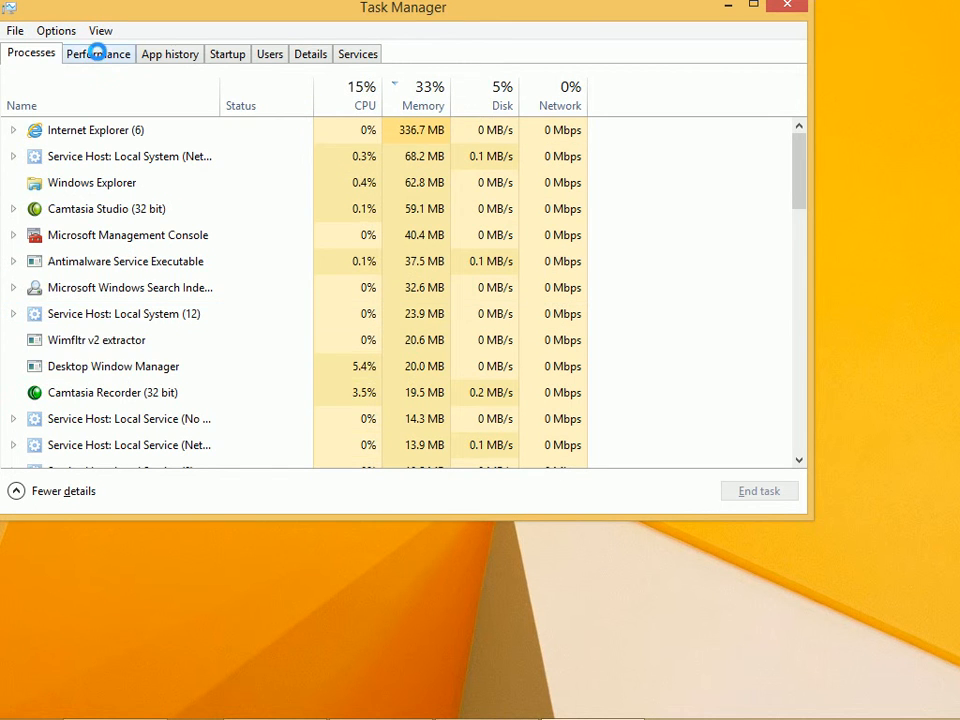
click(96, 52)
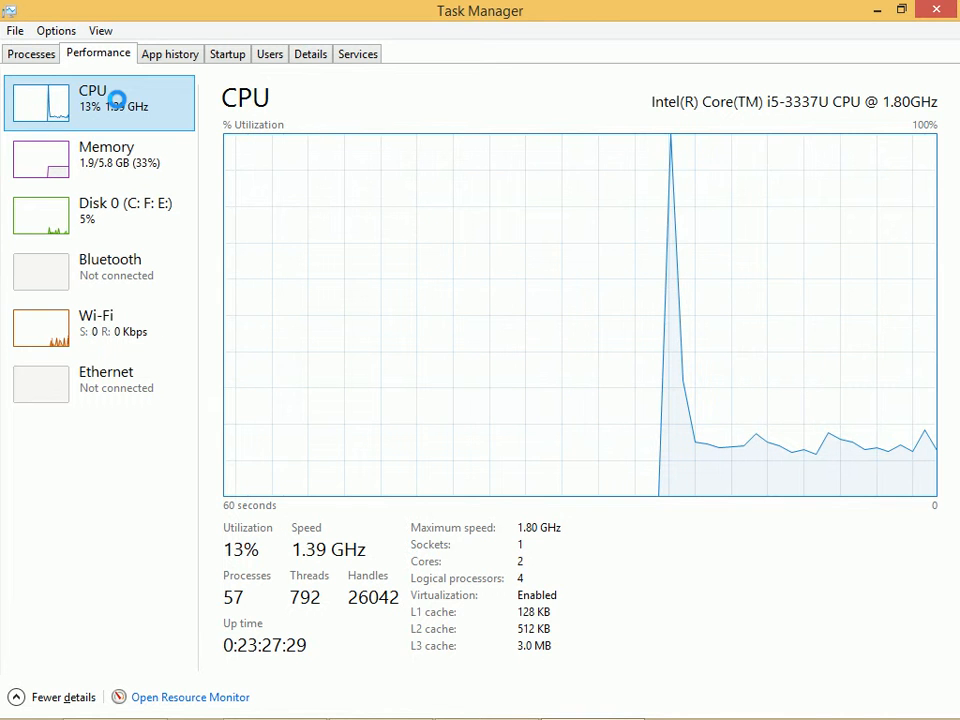
- View the Memory, Disk 0 and Wi-Fi performance graphs in turn, ending on Wi-Fi
click(100, 154)
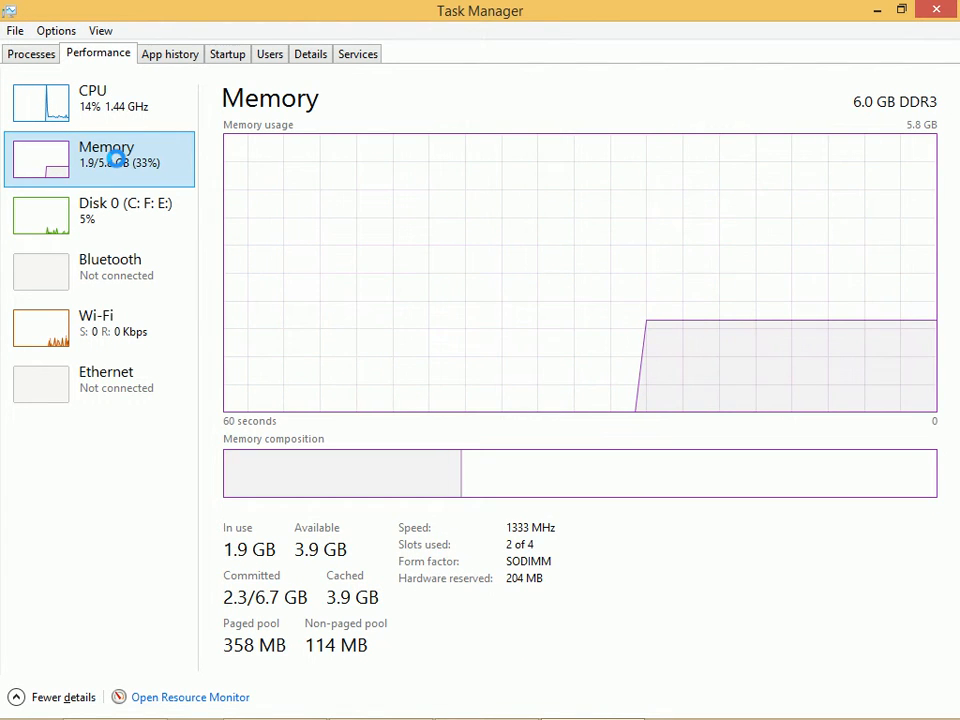
click(100, 210)
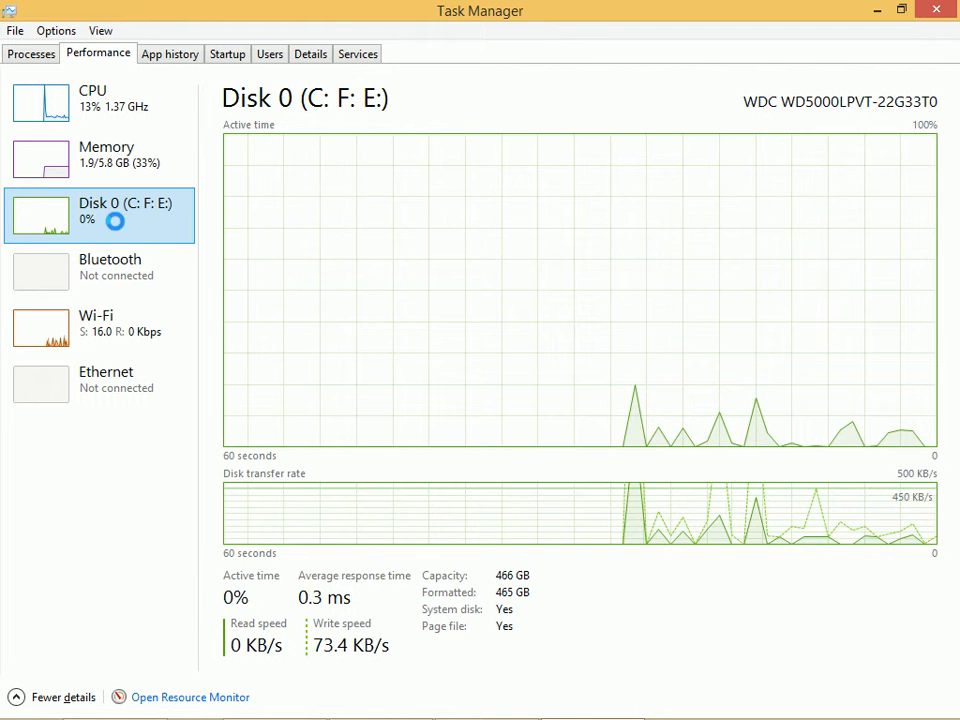
click(96, 328)
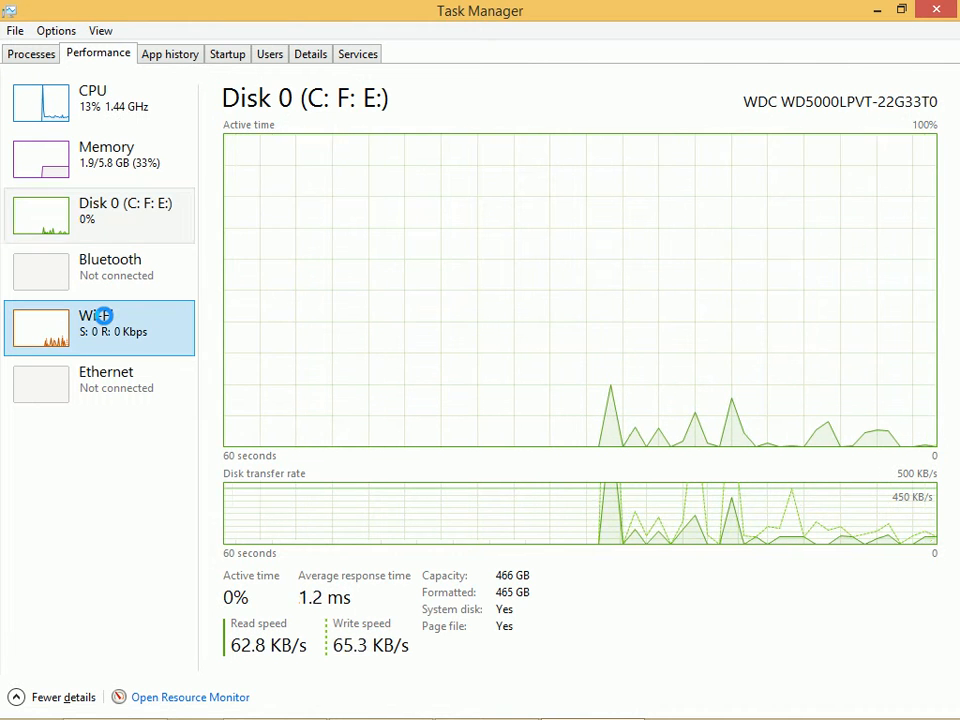
click(96, 324)
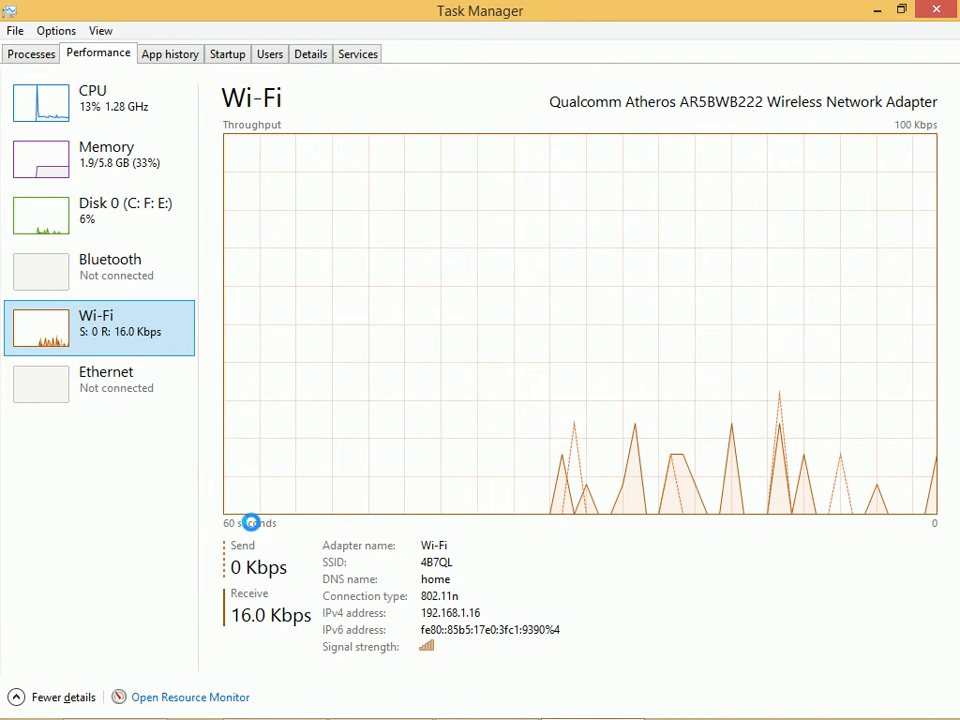
mouse_move(384, 336)
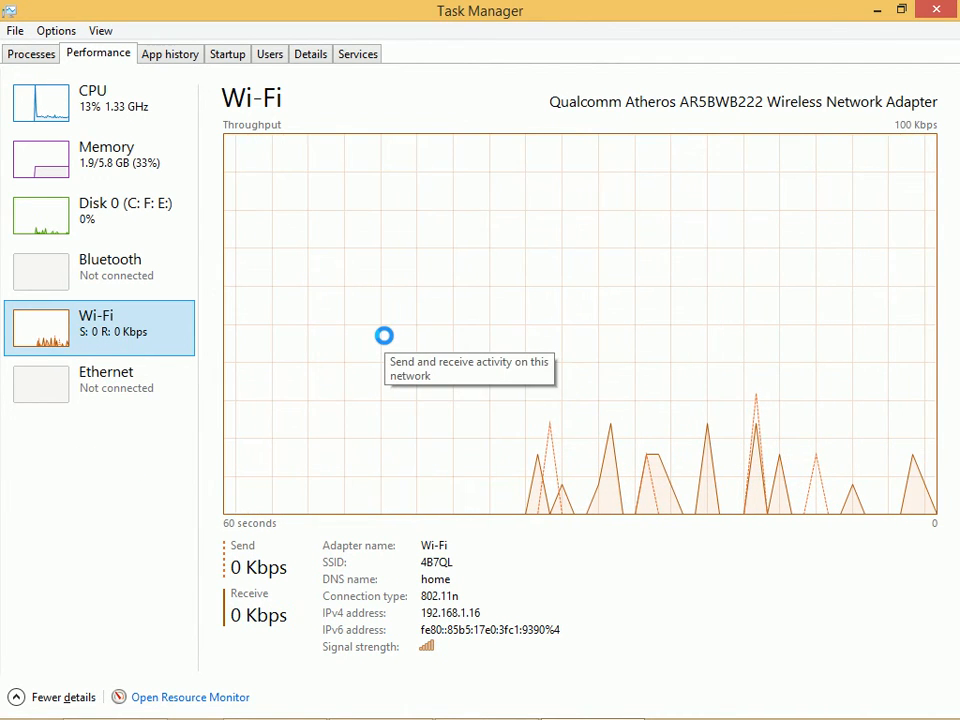